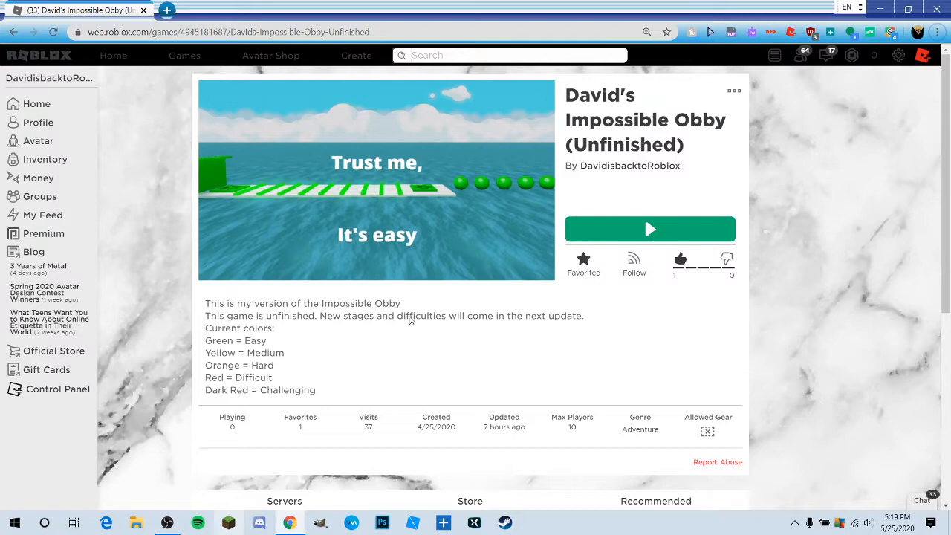
mouse_move(454, 154)
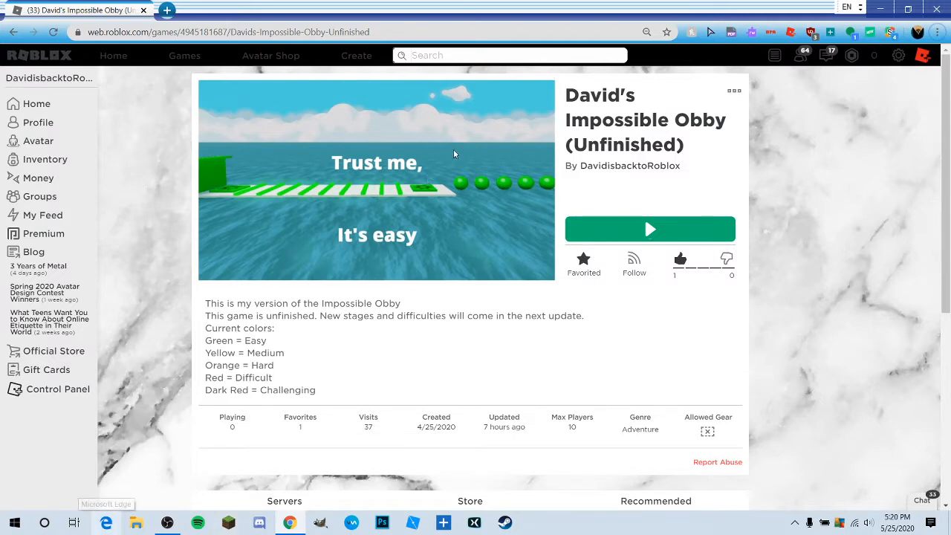
mouse_move(652, 178)
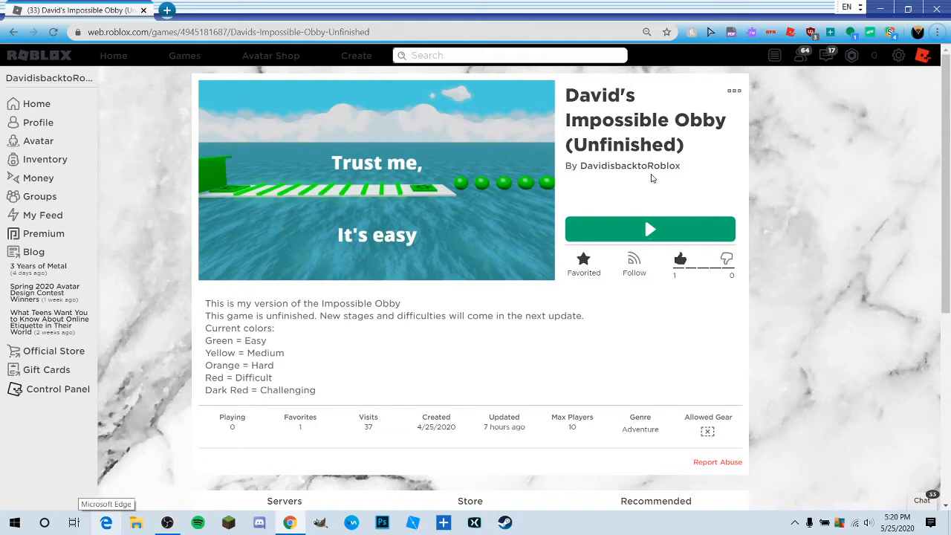
mouse_move(331, 479)
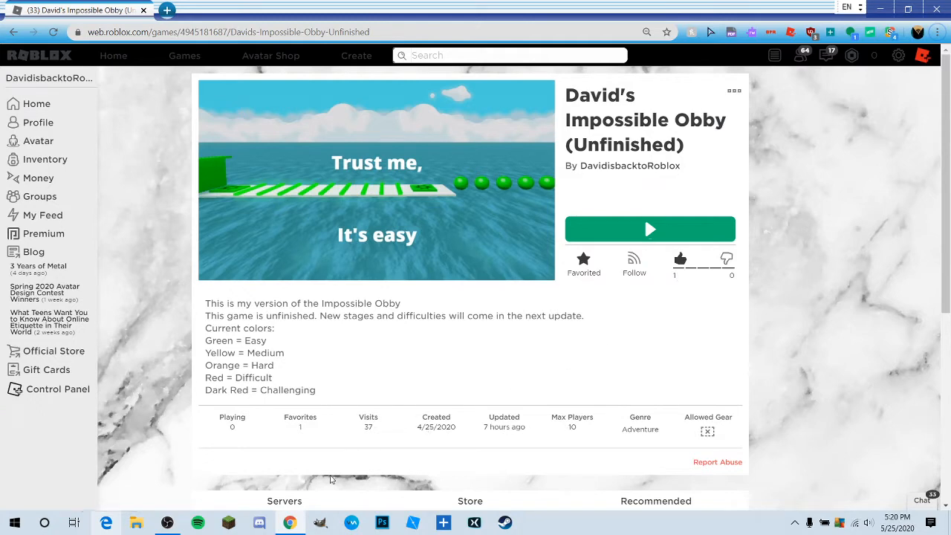
mouse_move(432, 437)
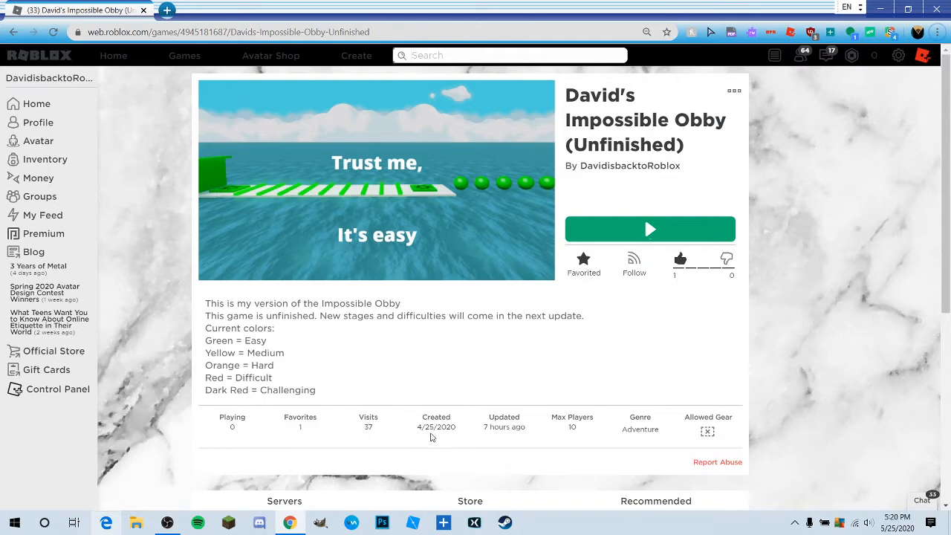
mouse_move(437, 427)
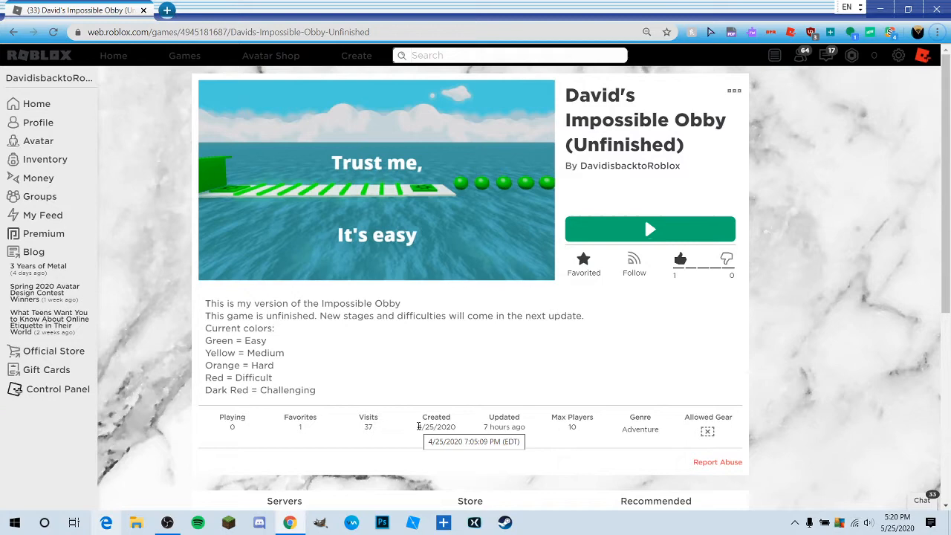
mouse_move(396, 385)
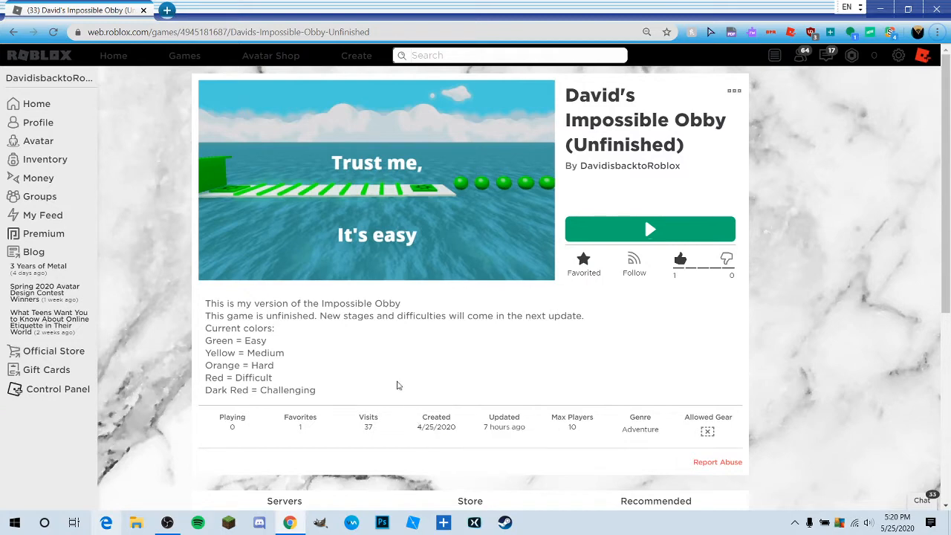
mouse_move(351, 448)
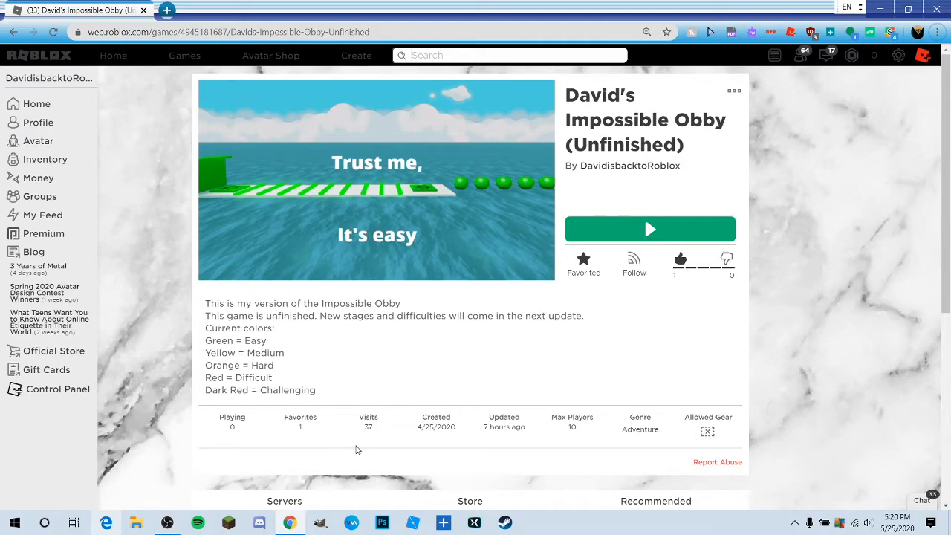
mouse_move(430, 325)
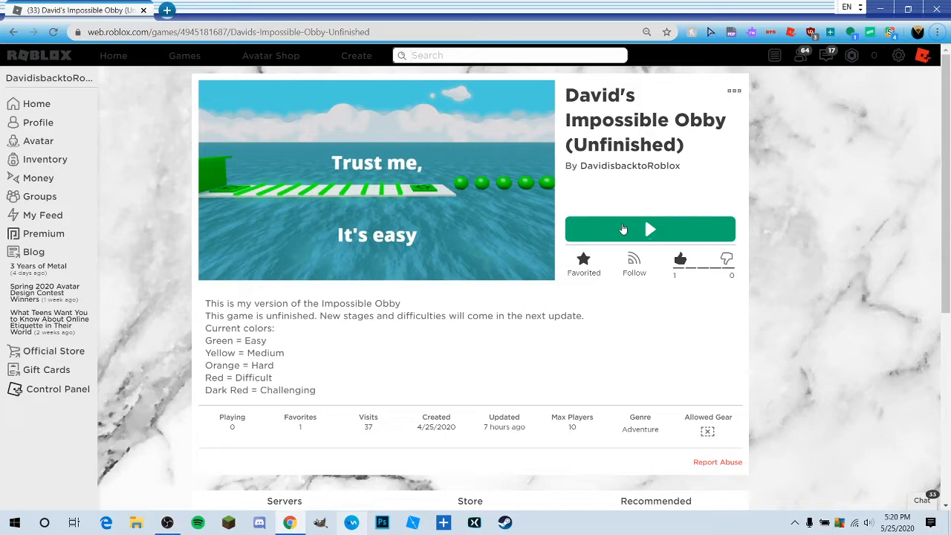
Step: Launch David's Impossible Obby from its web page and allow the browser to open Roblox
left_click(649, 229)
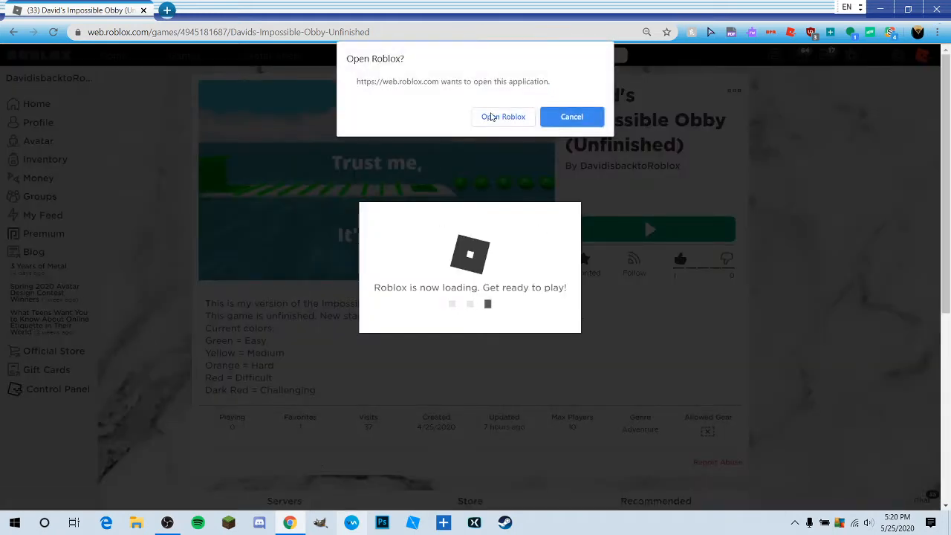
left_click(503, 117)
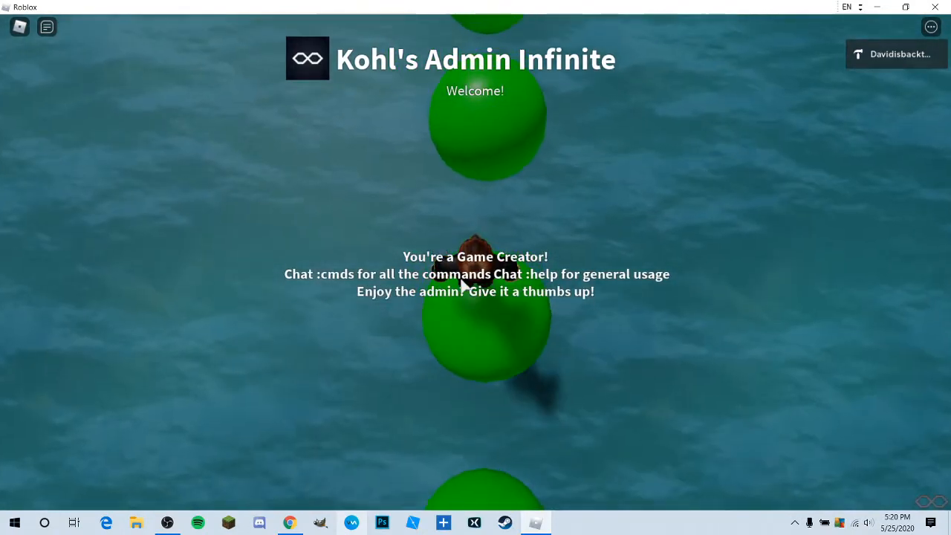
Step: Once the obby loads, bring up the Roblox menu and scroll through the game settings
left_click(46, 27)
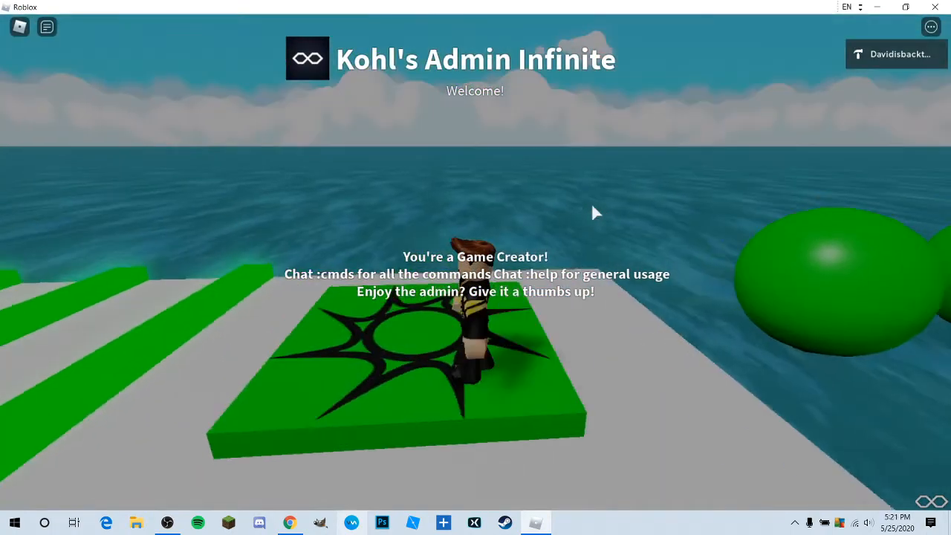
left_click(47, 27)
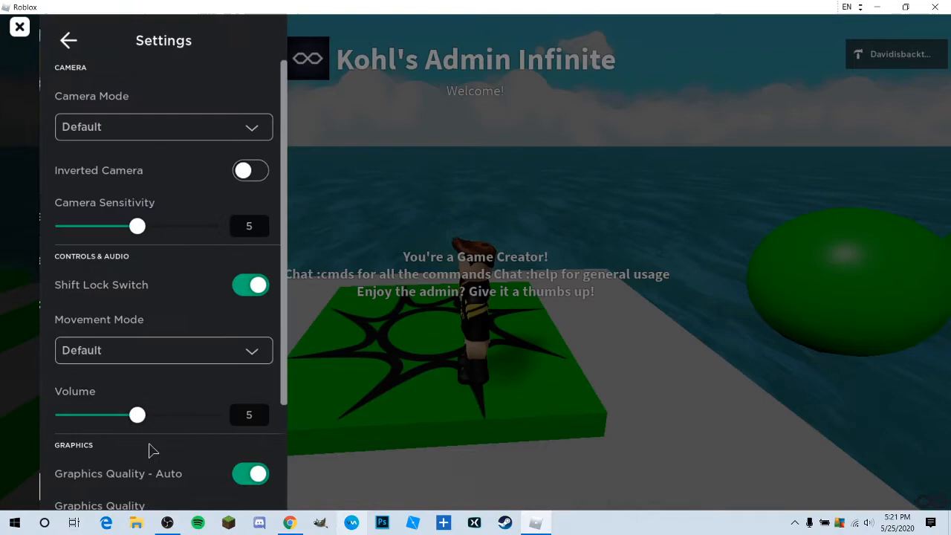
scroll("down", 3)
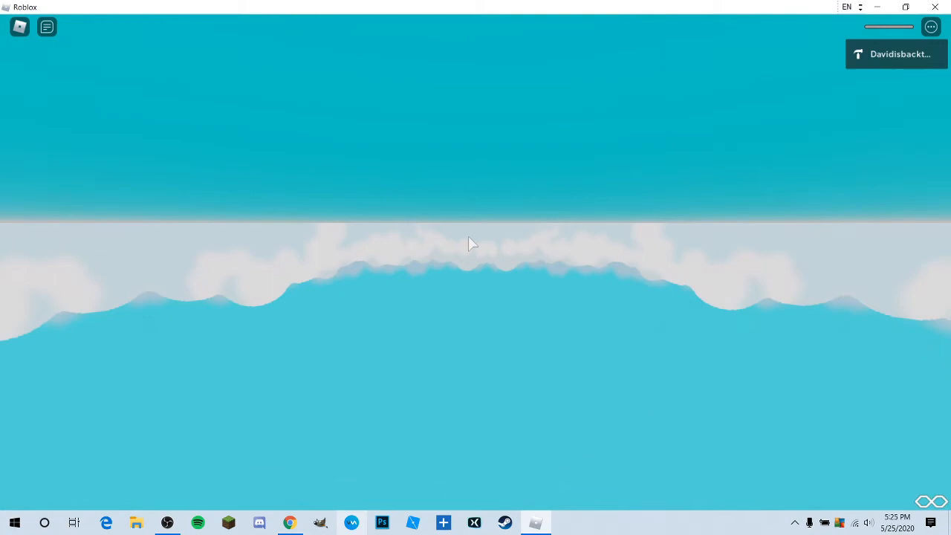
mouse_move(480, 256)
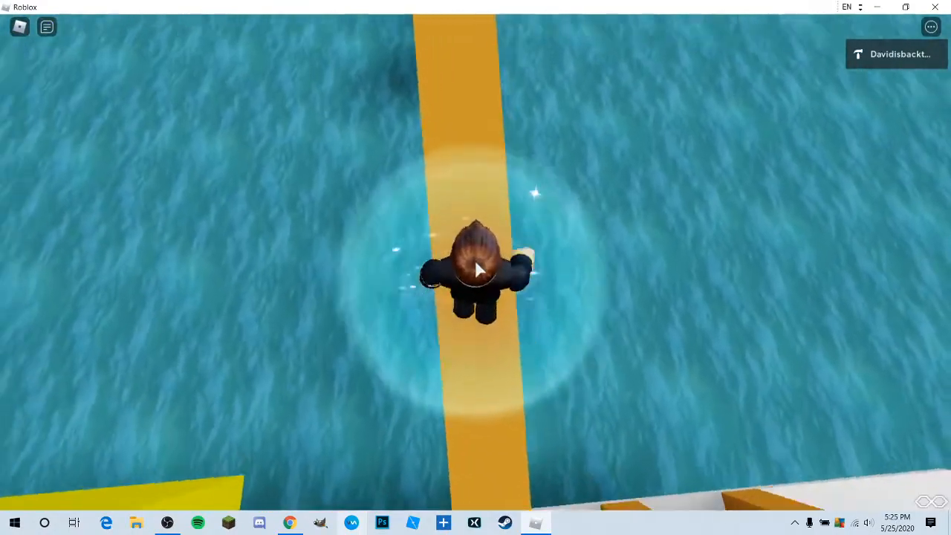
mouse_move(475, 267)
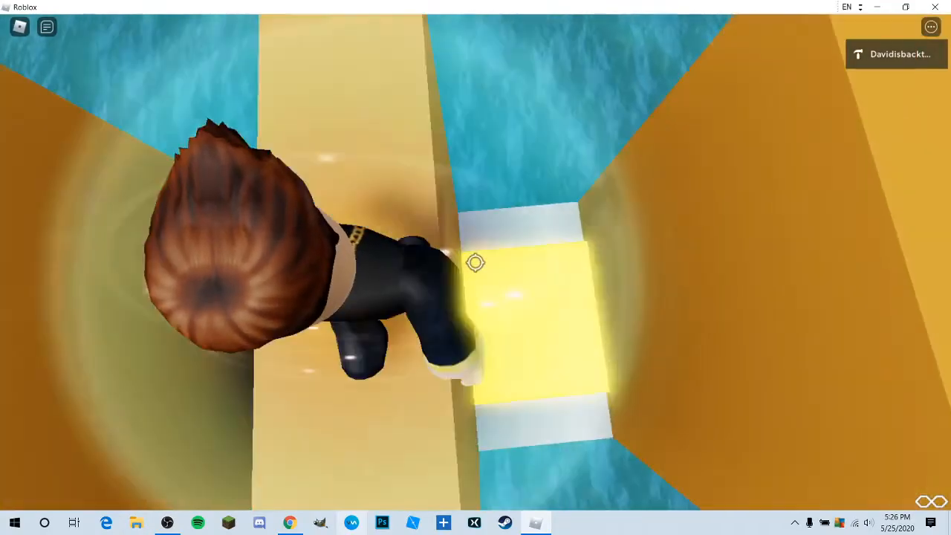
mouse_move(475, 268)
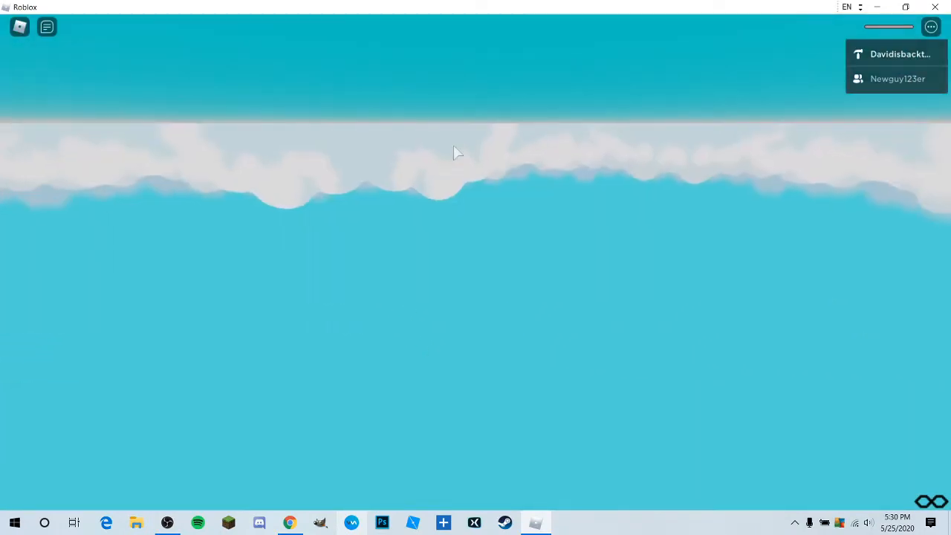
mouse_move(405, 177)
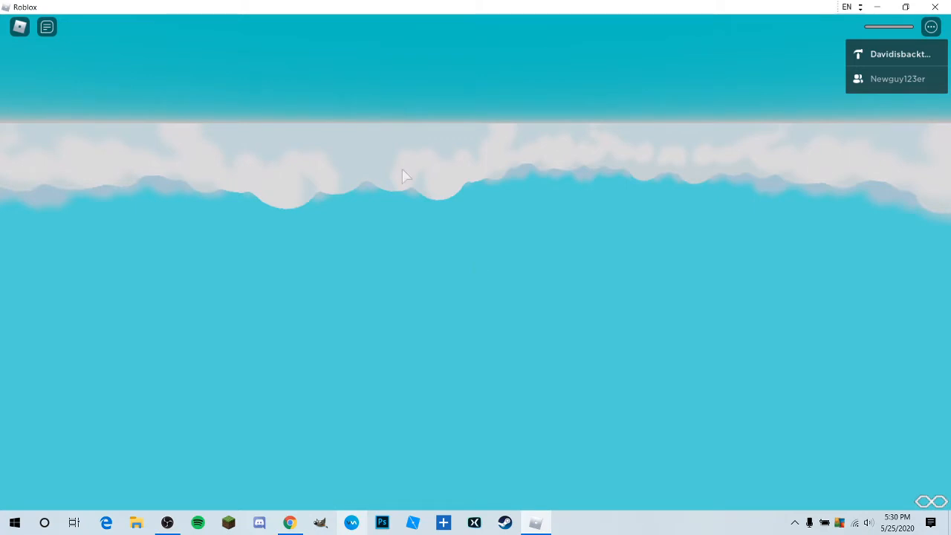